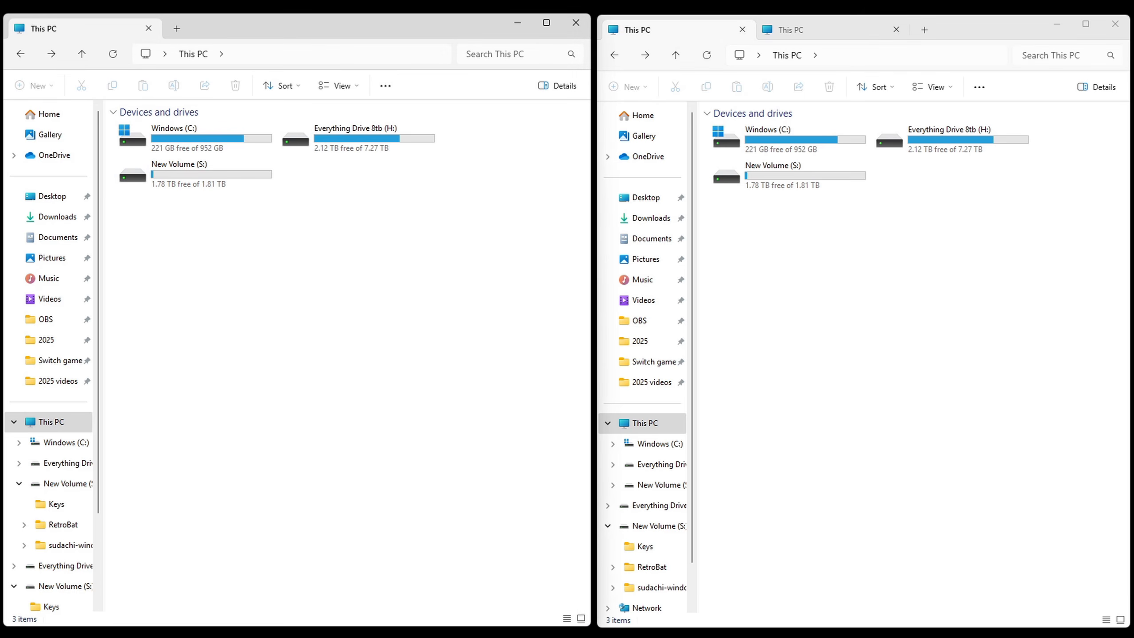
# Step: Show New Volume (S:) in one window and RetroBat\emulators\sudachi in the other
pyautogui.click(179, 174)
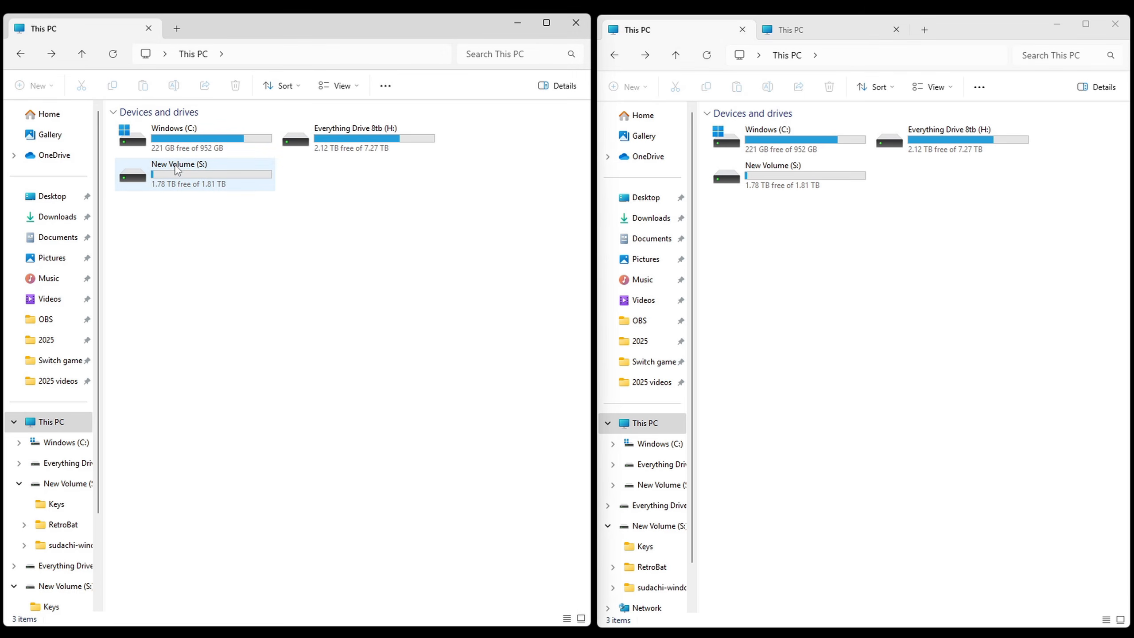
pyautogui.doubleClick(179, 164)
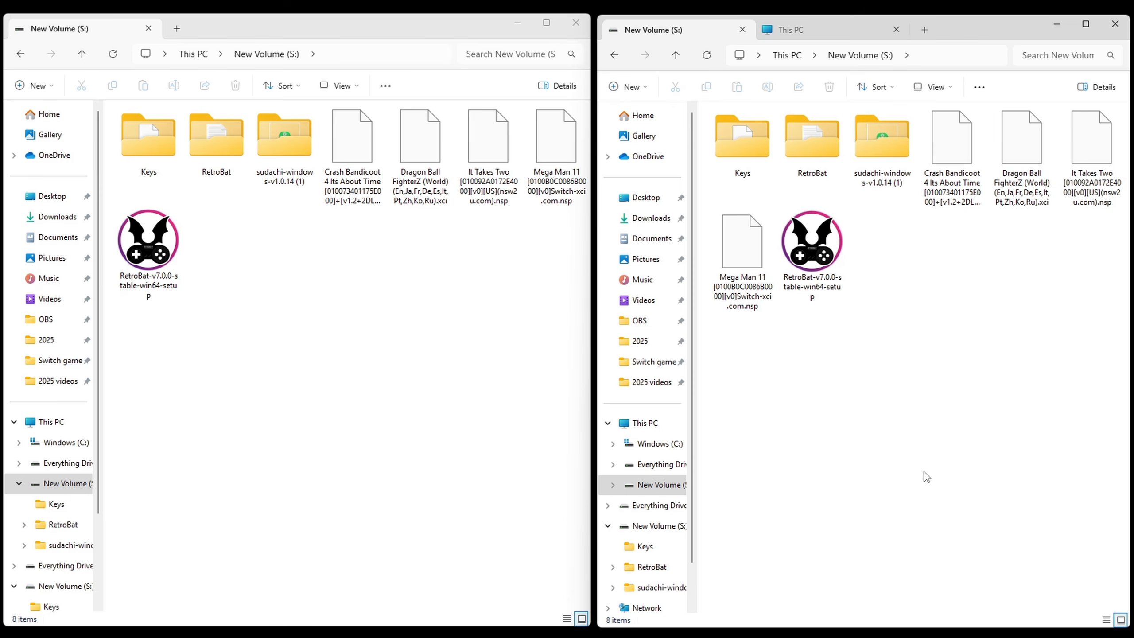
pyautogui.click(811, 136)
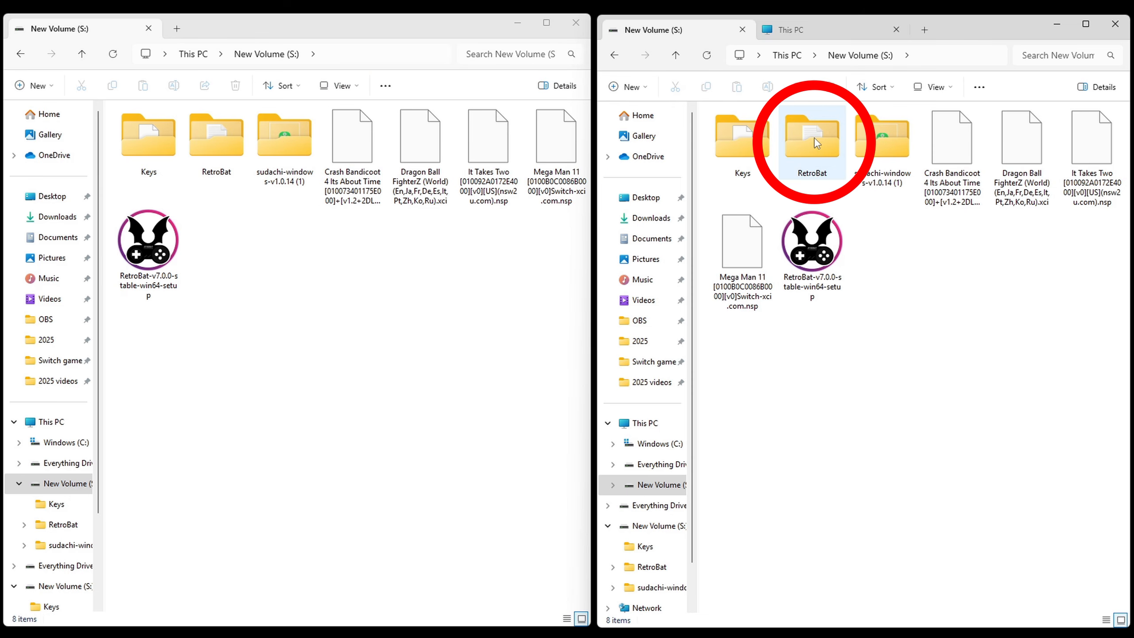
pyautogui.doubleClick(811, 137)
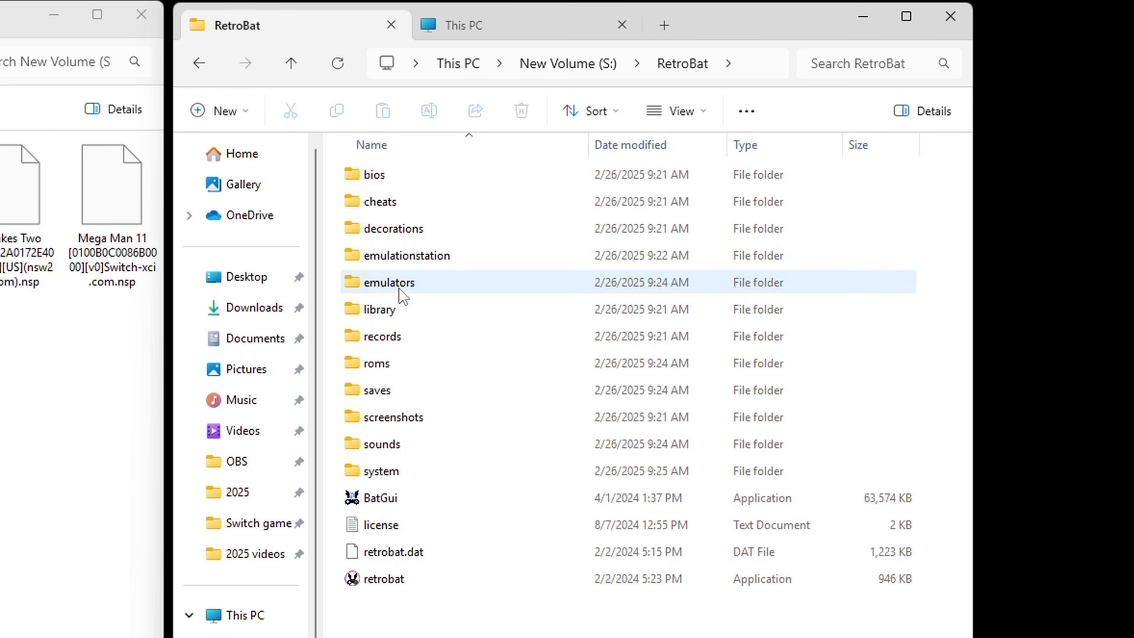
pyautogui.doubleClick(391, 282)
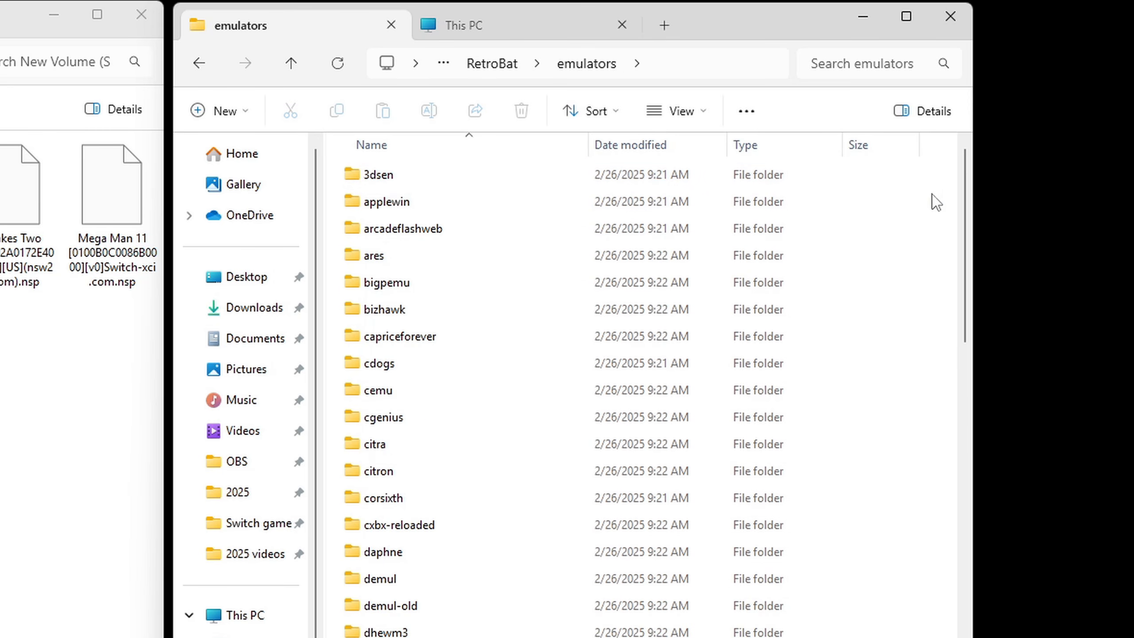
pyautogui.scroll(-3)
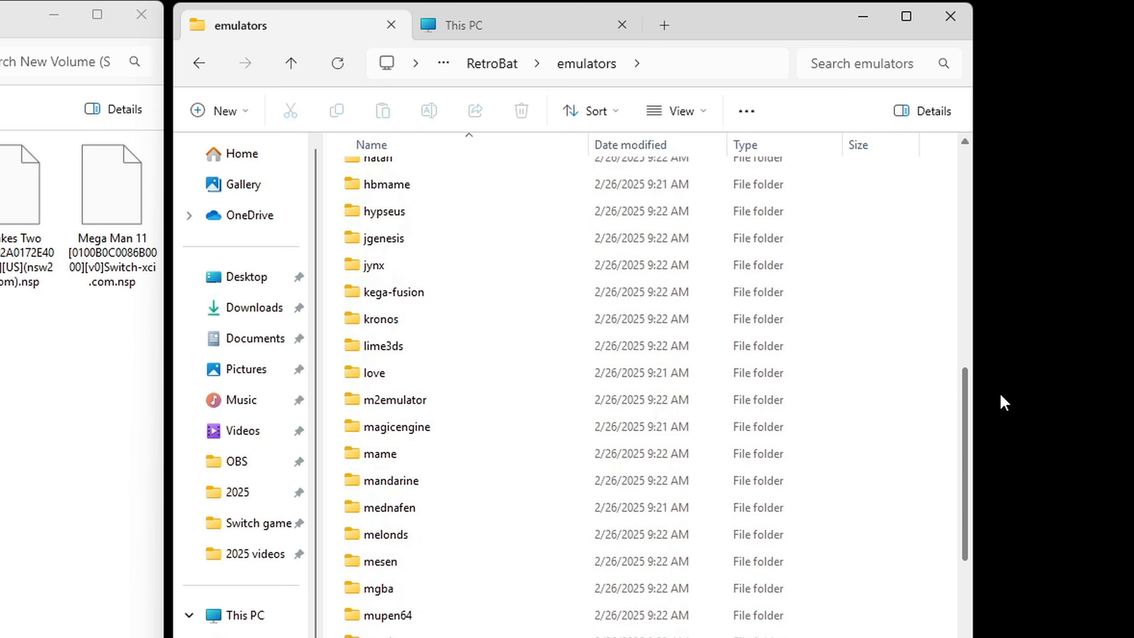
pyautogui.scroll(-3)
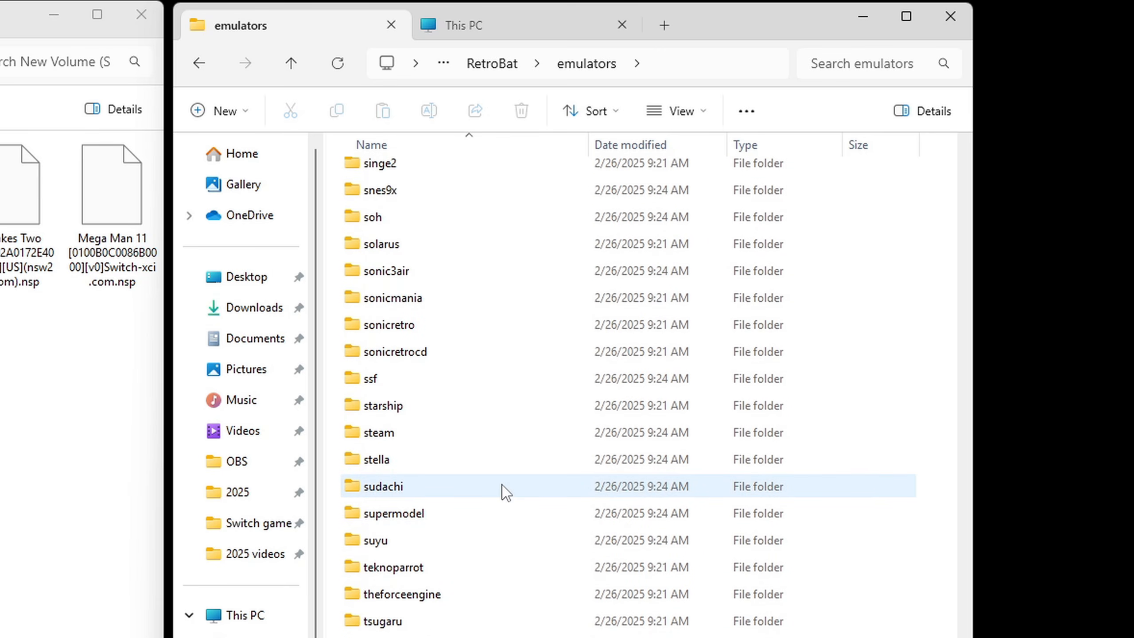
pyautogui.doubleClick(384, 485)
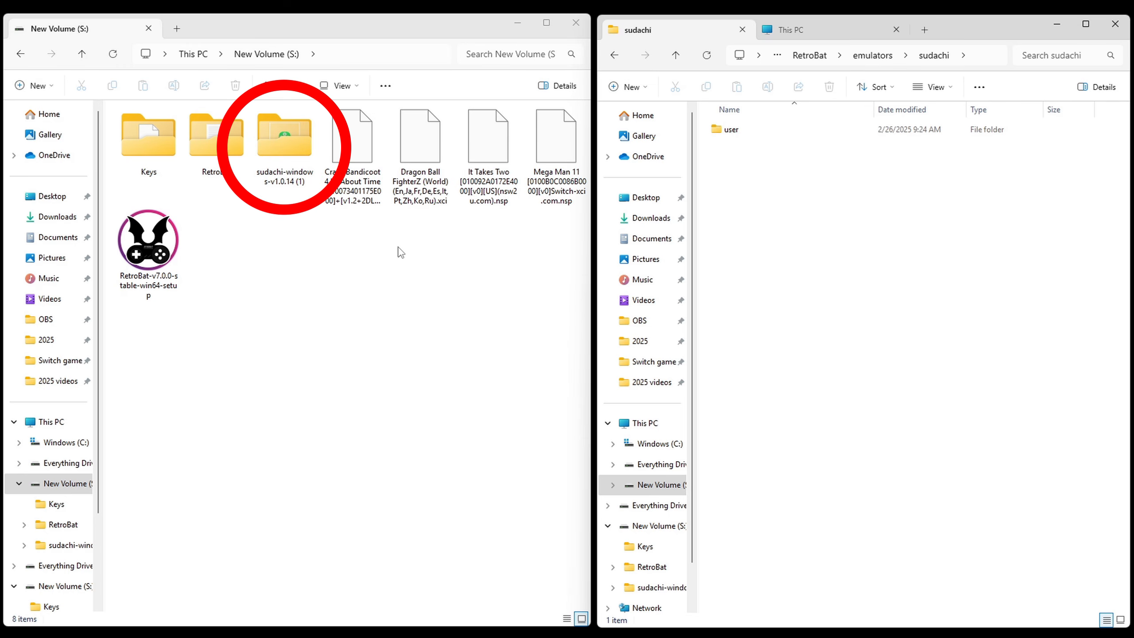
# Step: Move all 41 files from sudachi-windows-v1.0.14 (1) into RetroBat's sudachi folder, then enter its user folder
pyautogui.click(284, 134)
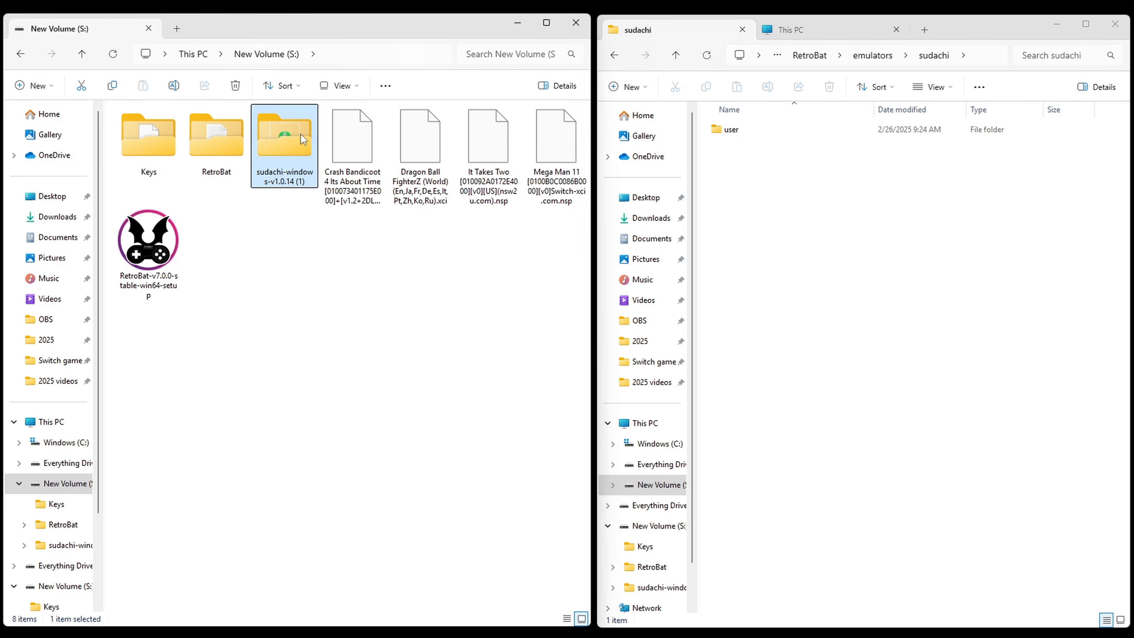
pyautogui.doubleClick(283, 136)
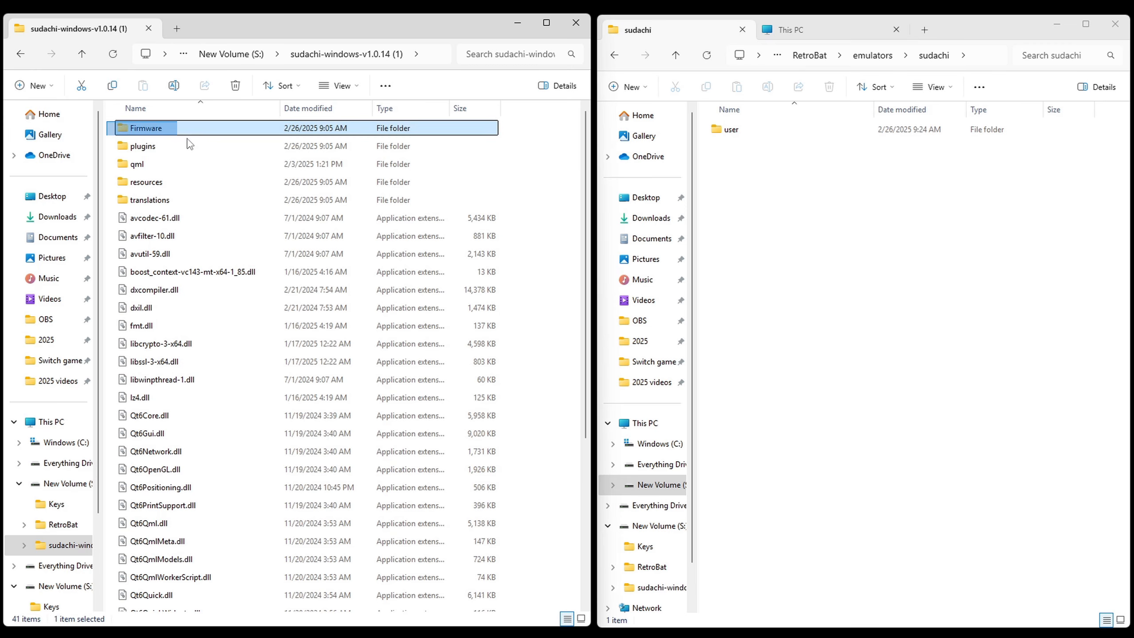
pyautogui.press('ctrl+a')
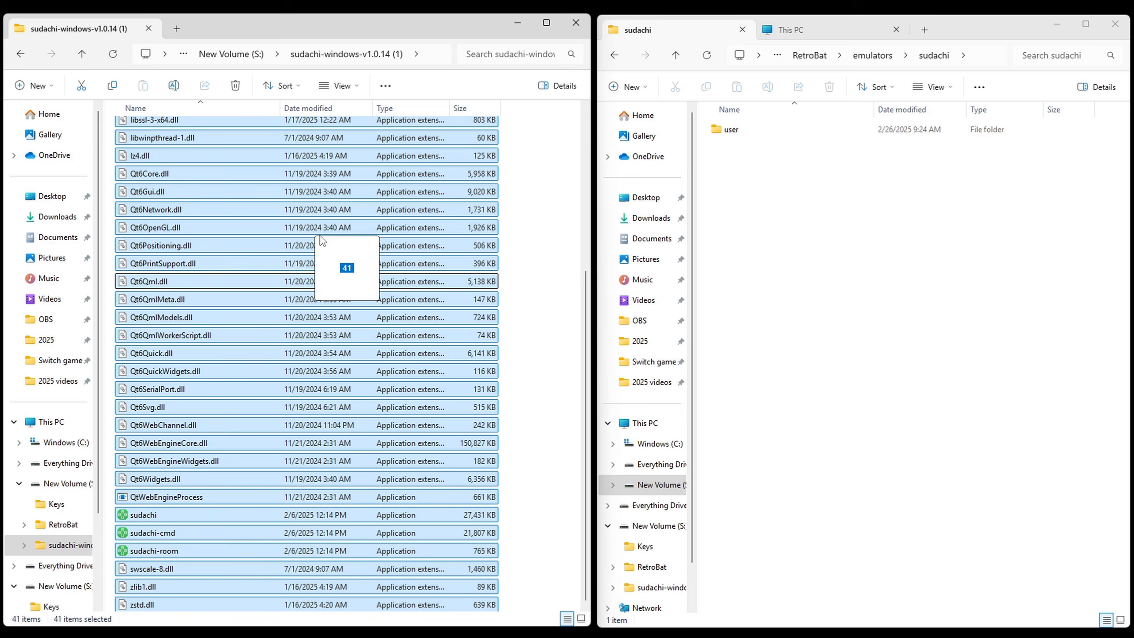
pyautogui.moveTo(322, 268); pyautogui.dragTo(821, 315)
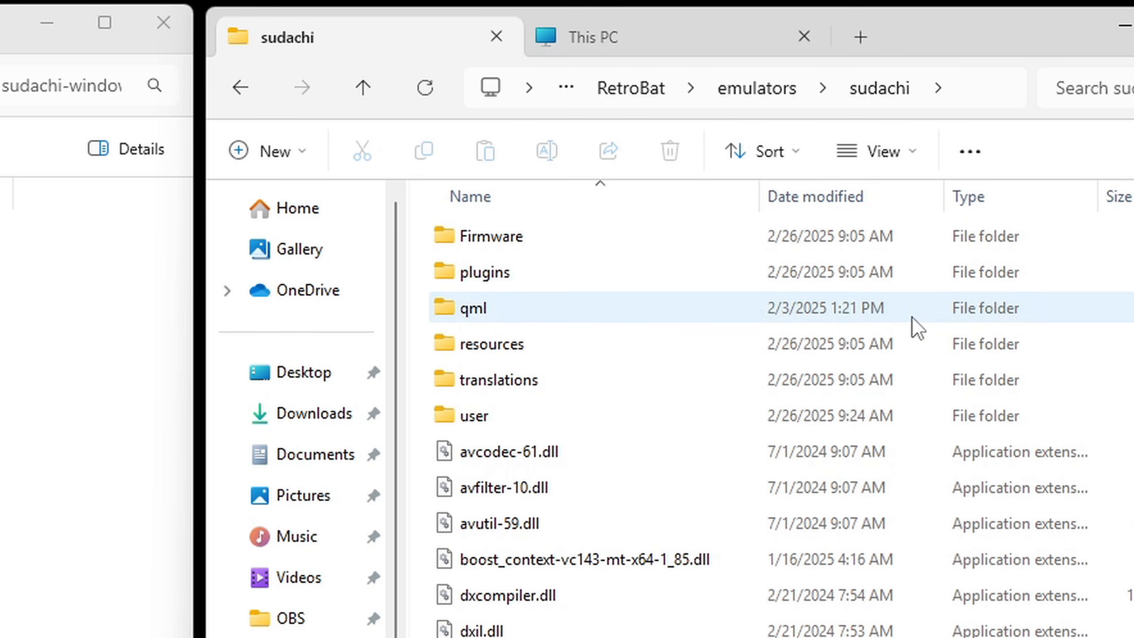
pyautogui.click(474, 415)
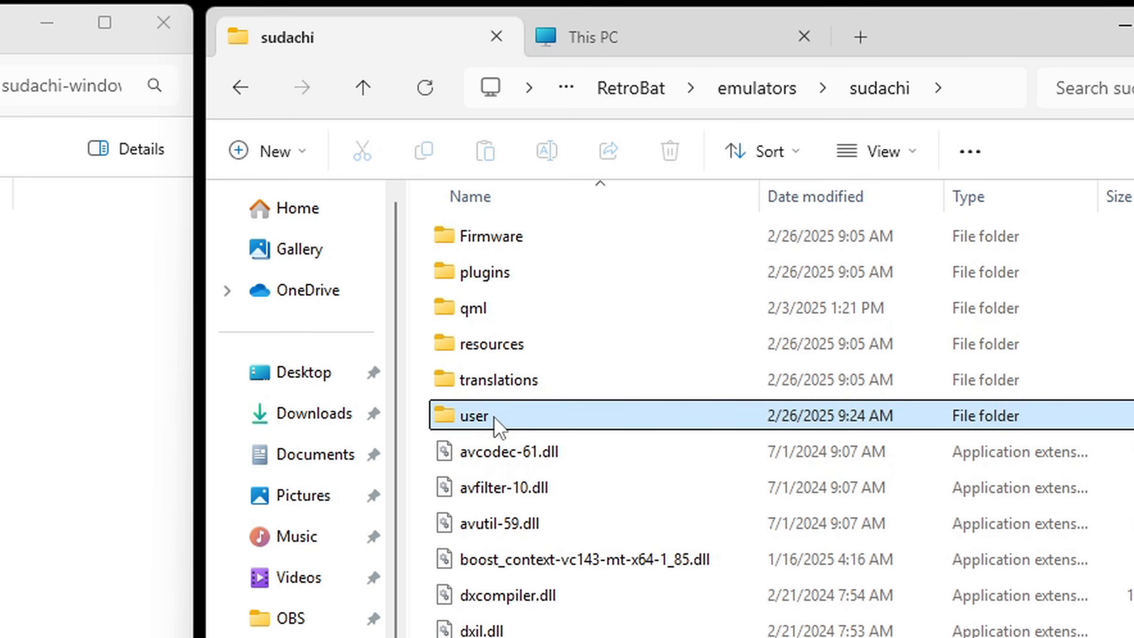
pyautogui.doubleClick(475, 415)
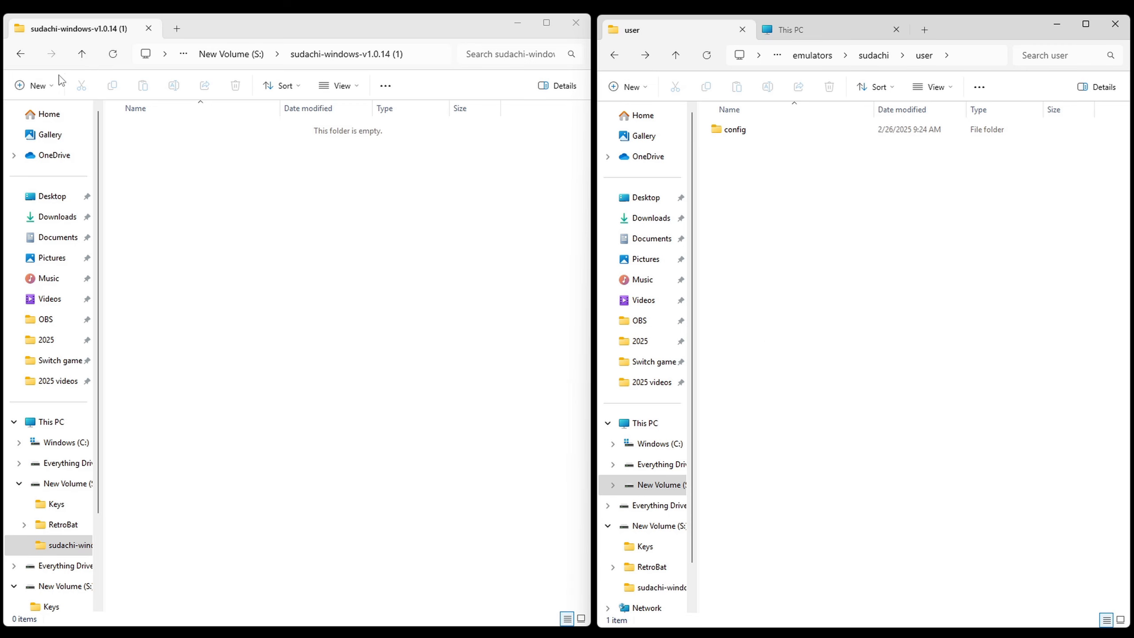
# Step: Move the Keys folder from S: into sudachi's user folder and return to RetroBat's root
pyautogui.click(21, 54)
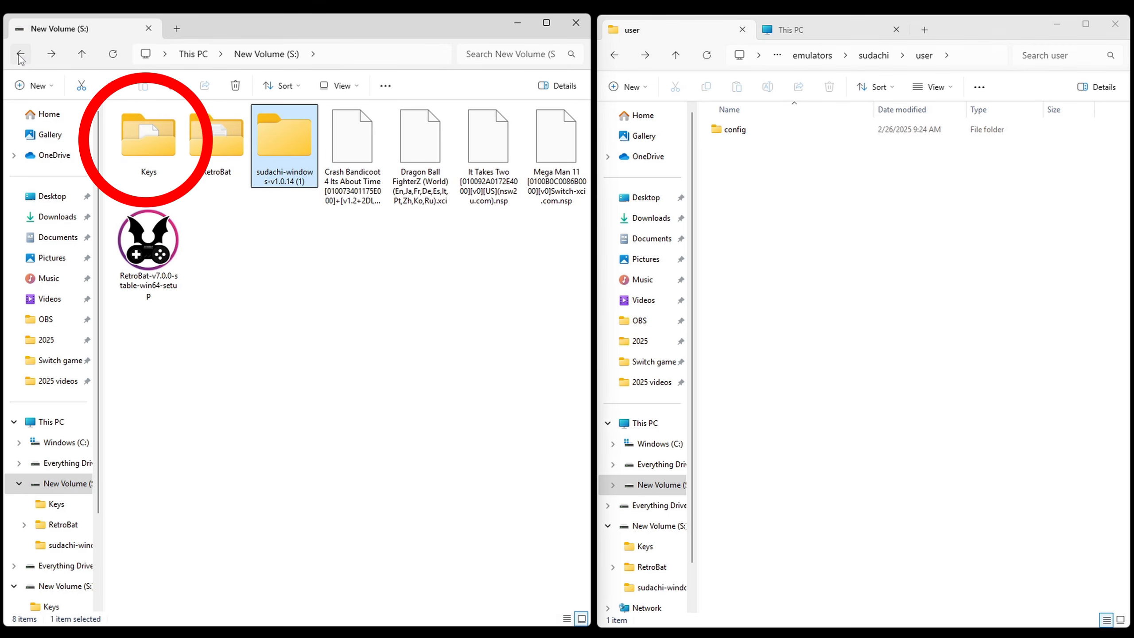
pyautogui.moveTo(149, 137); pyautogui.dragTo(820, 222)
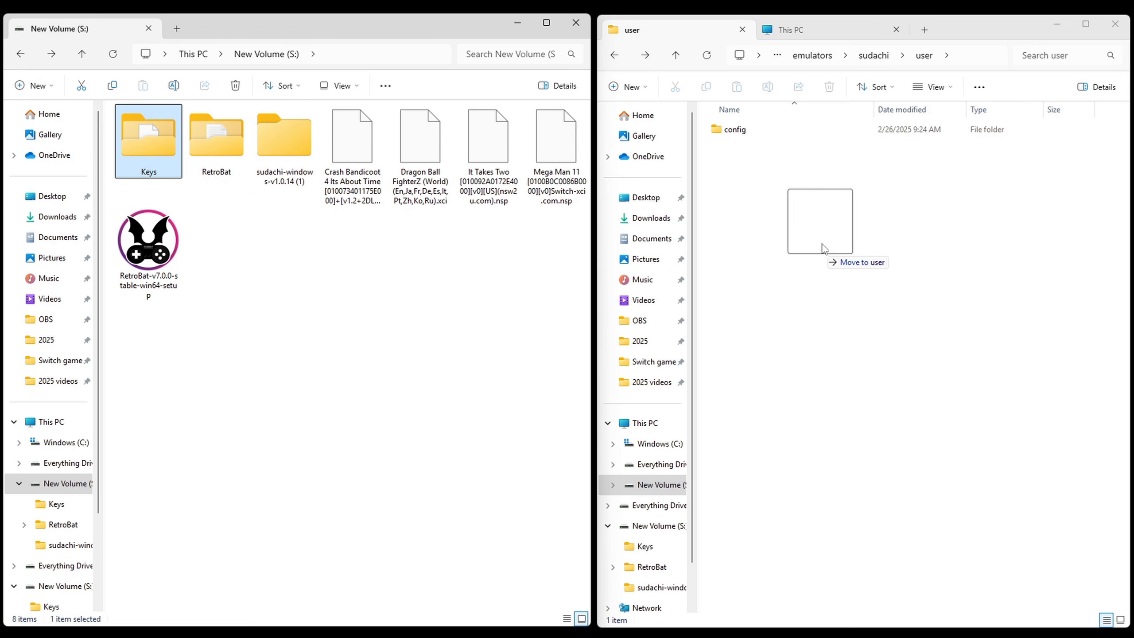
pyautogui.moveTo(148, 133); pyautogui.dragTo(819, 221)
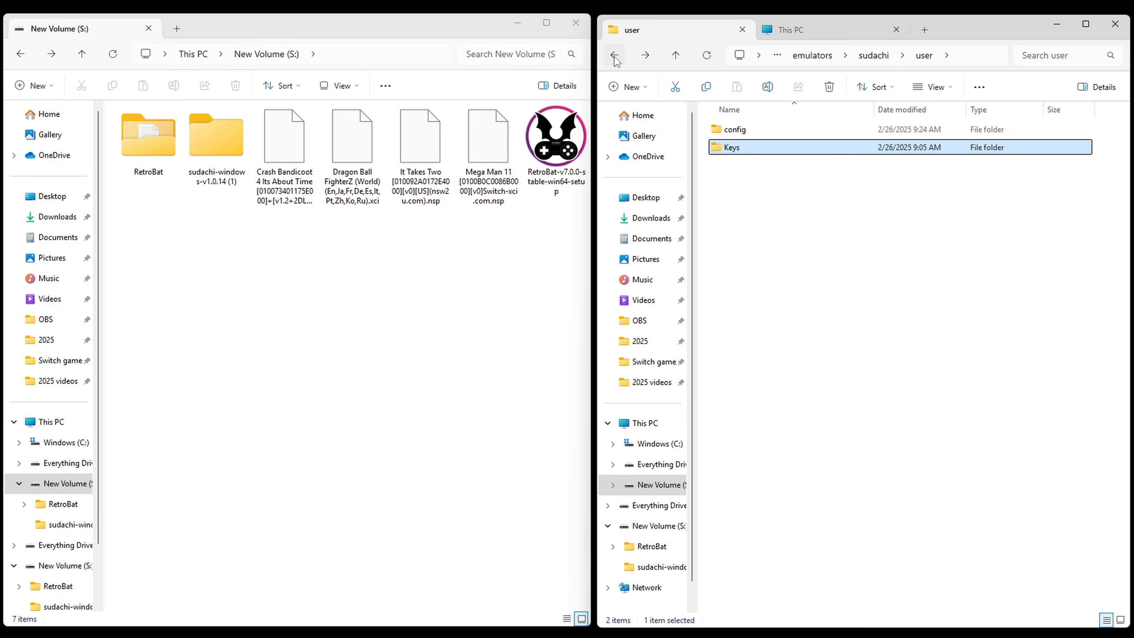
pyautogui.click(613, 55)
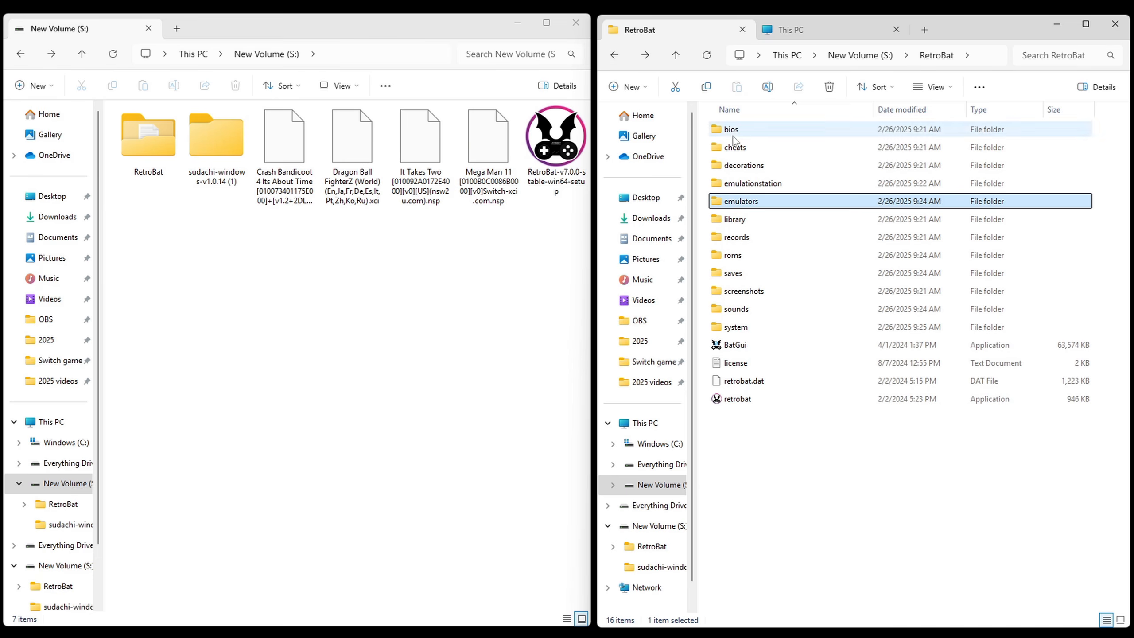
# Step: Open RetroBat's roms\switch folder as the destination for the four Switch game files
pyautogui.click(732, 255)
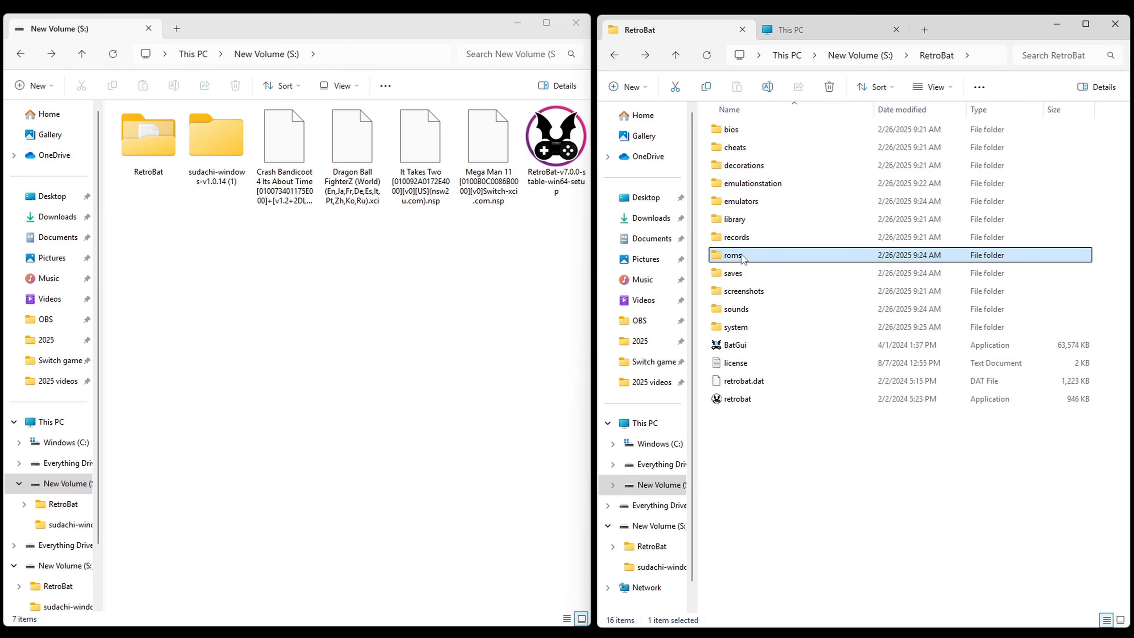
pyautogui.doubleClick(732, 255)
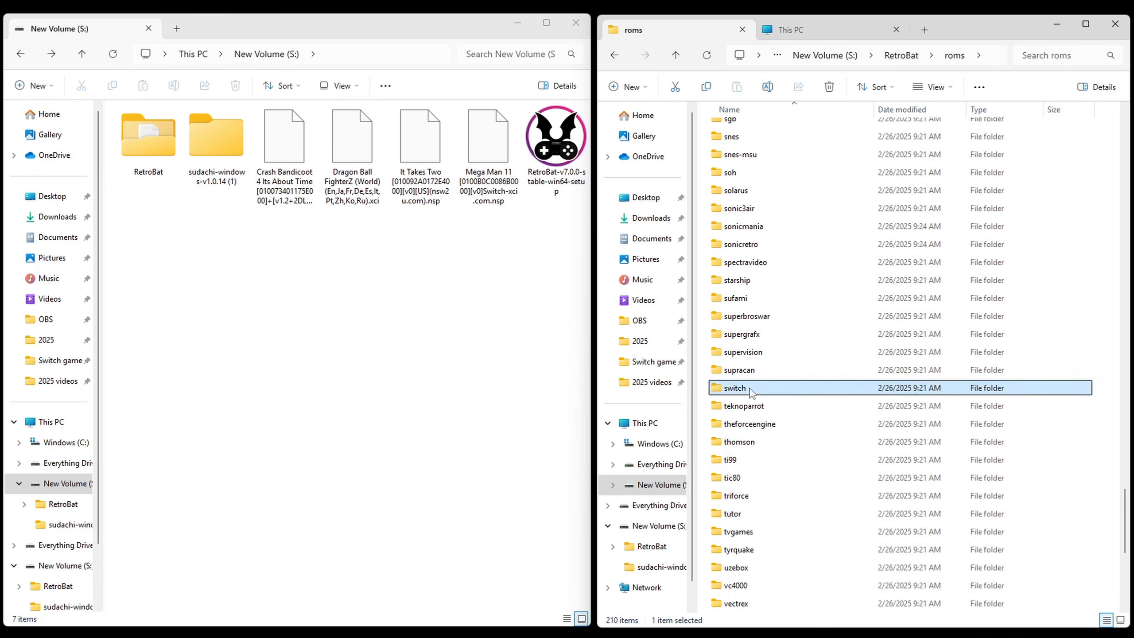
pyautogui.doubleClick(735, 387)
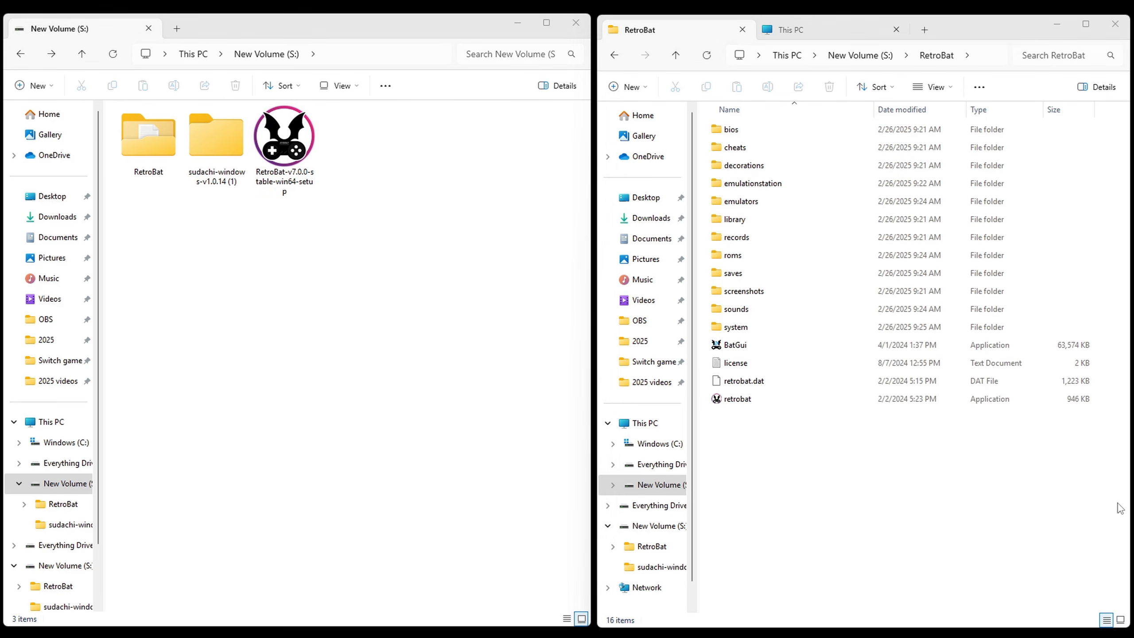
# Step: Run retrobat.exe to launch the frontend and bring up its main menu
pyautogui.click(737, 399)
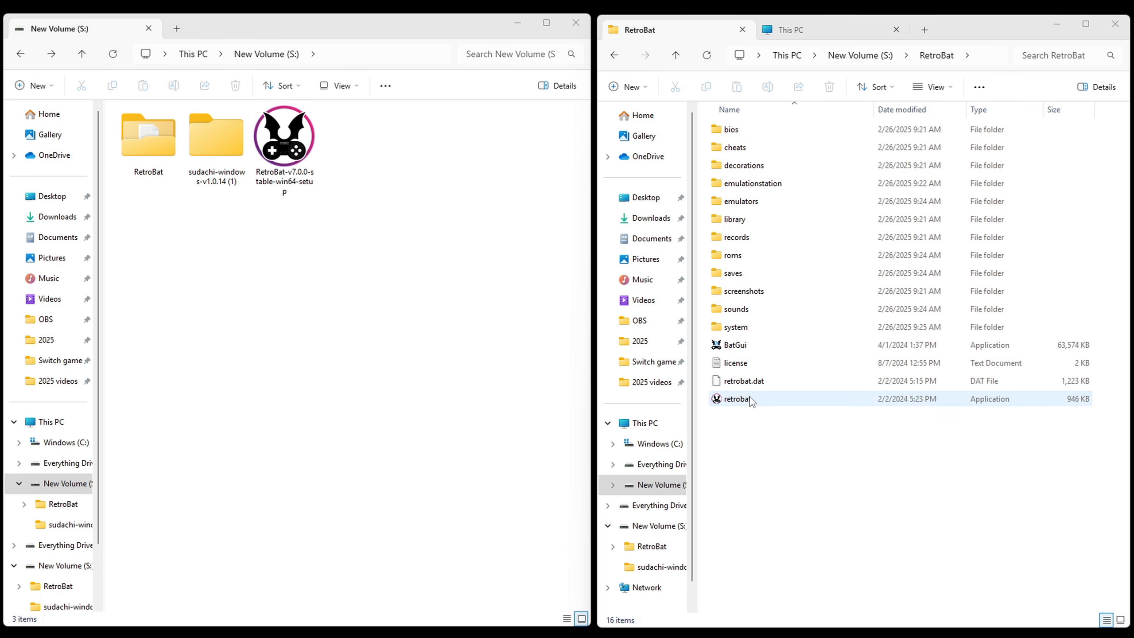
pyautogui.click(736, 399)
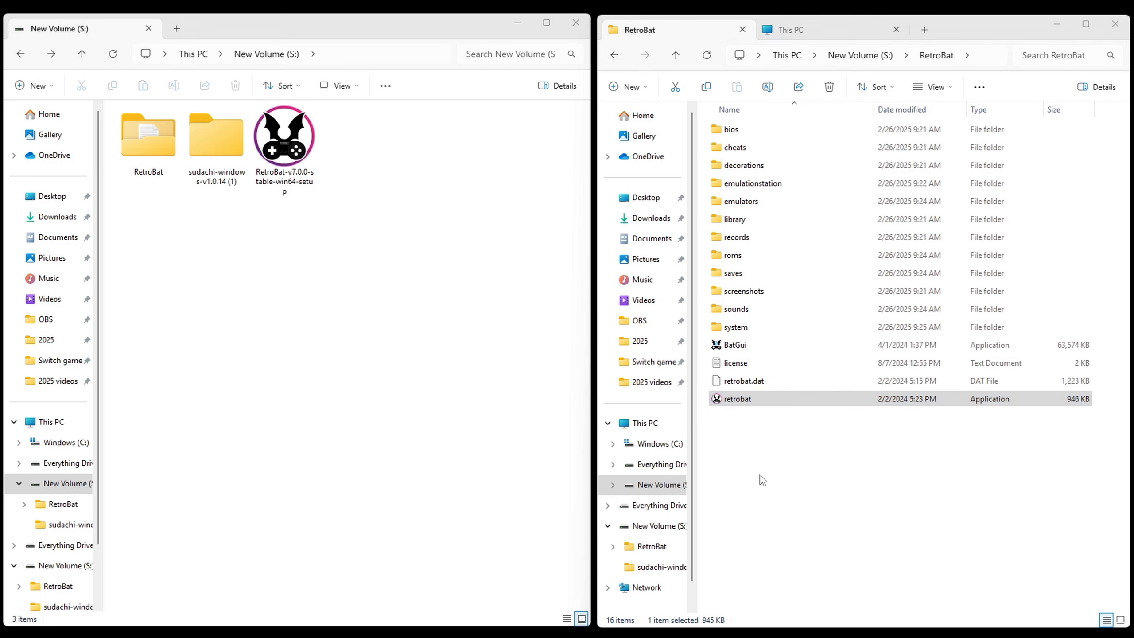
pyautogui.doubleClick(738, 399)
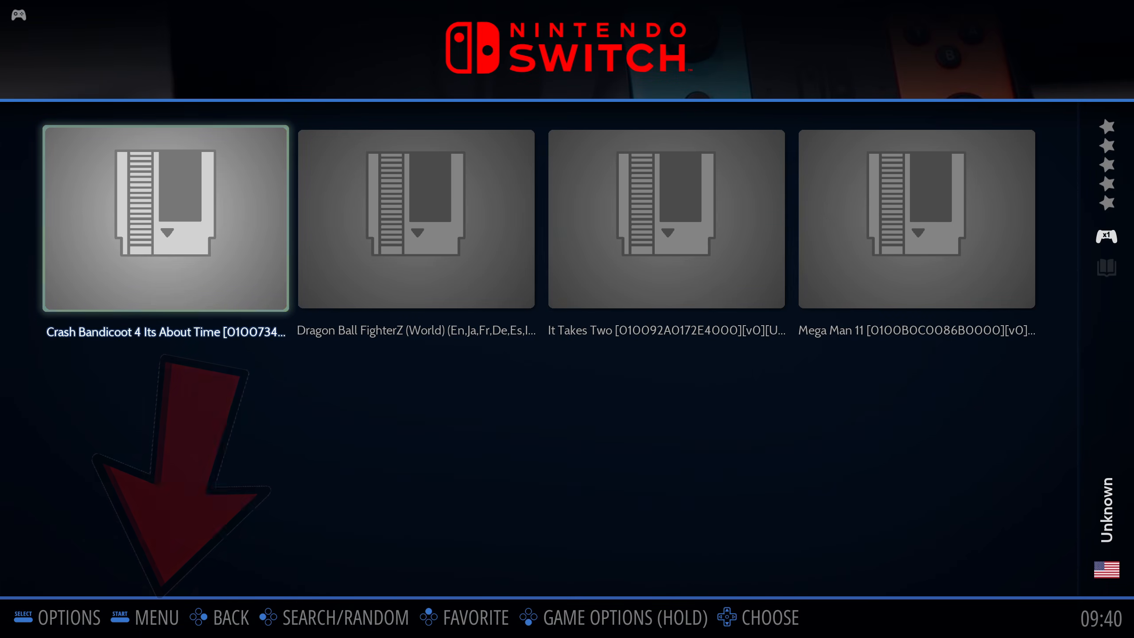
pyautogui.press('start')
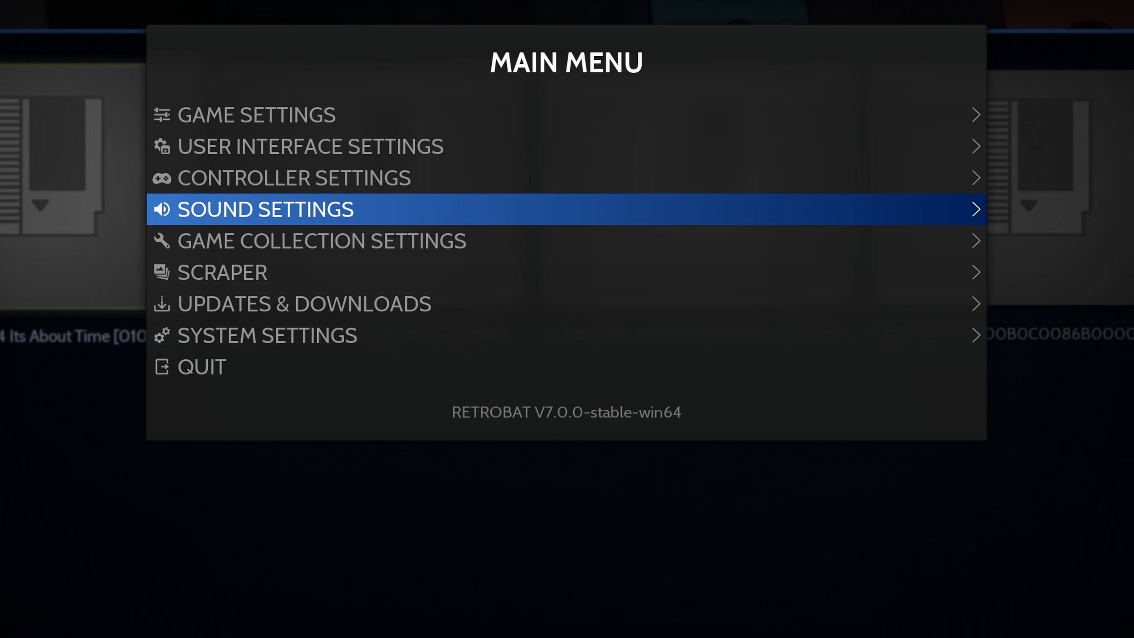
# Step: Review the scraper settings and scrape the Switch games from ScreenScraper until it finishes
pyautogui.click(224, 271)
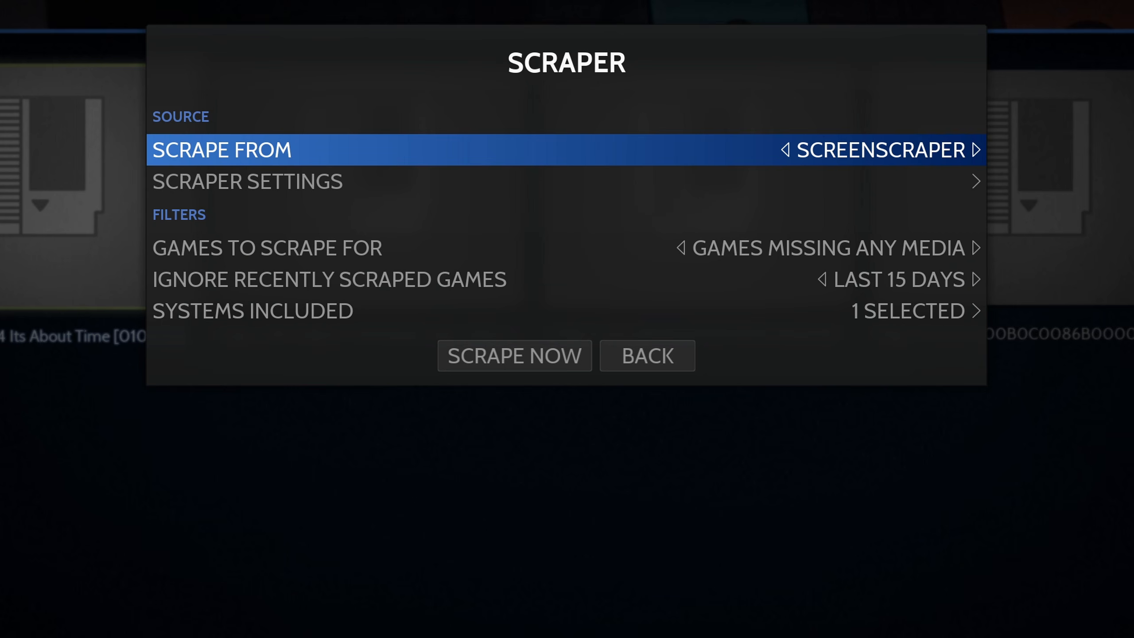
pyautogui.click(245, 181)
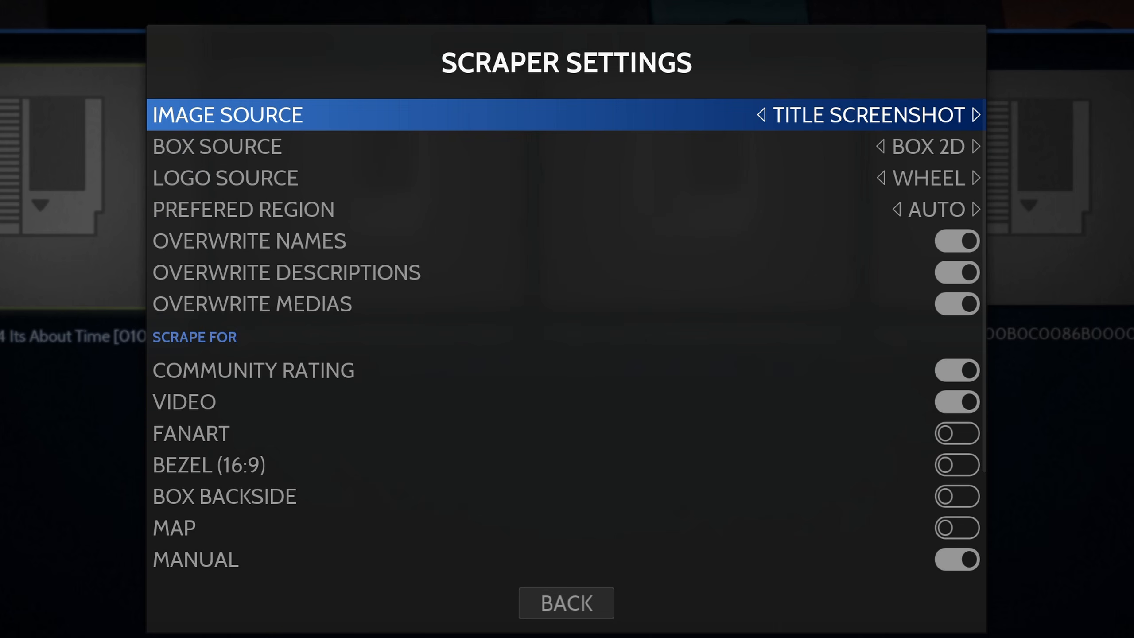
pyautogui.scroll(-3)
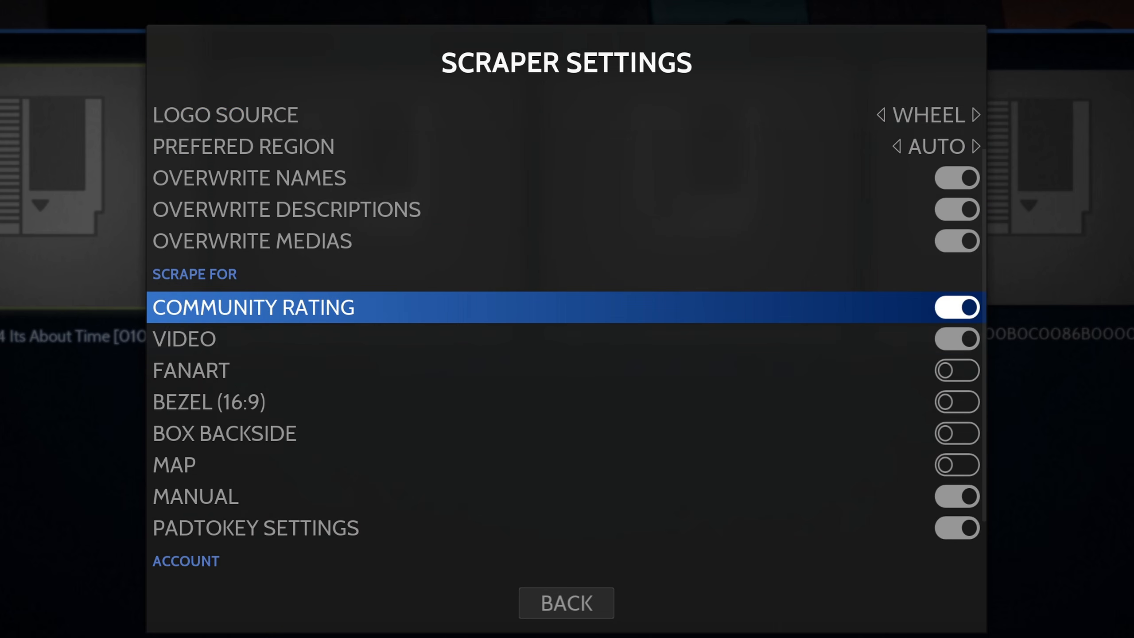
pyautogui.scroll(-3)
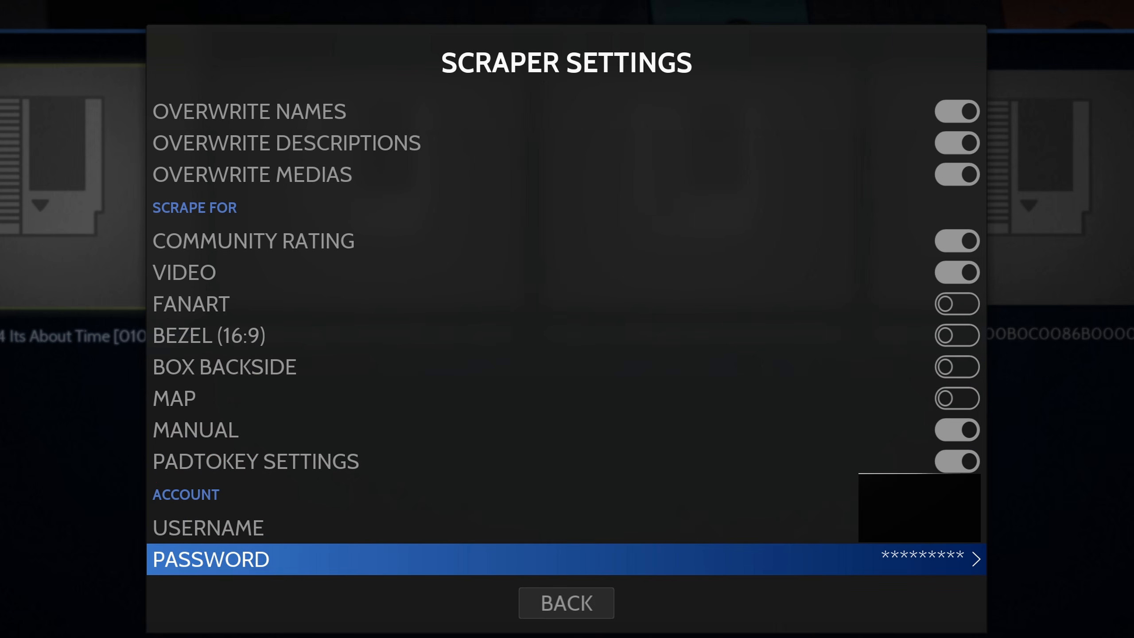
pyautogui.click(566, 603)
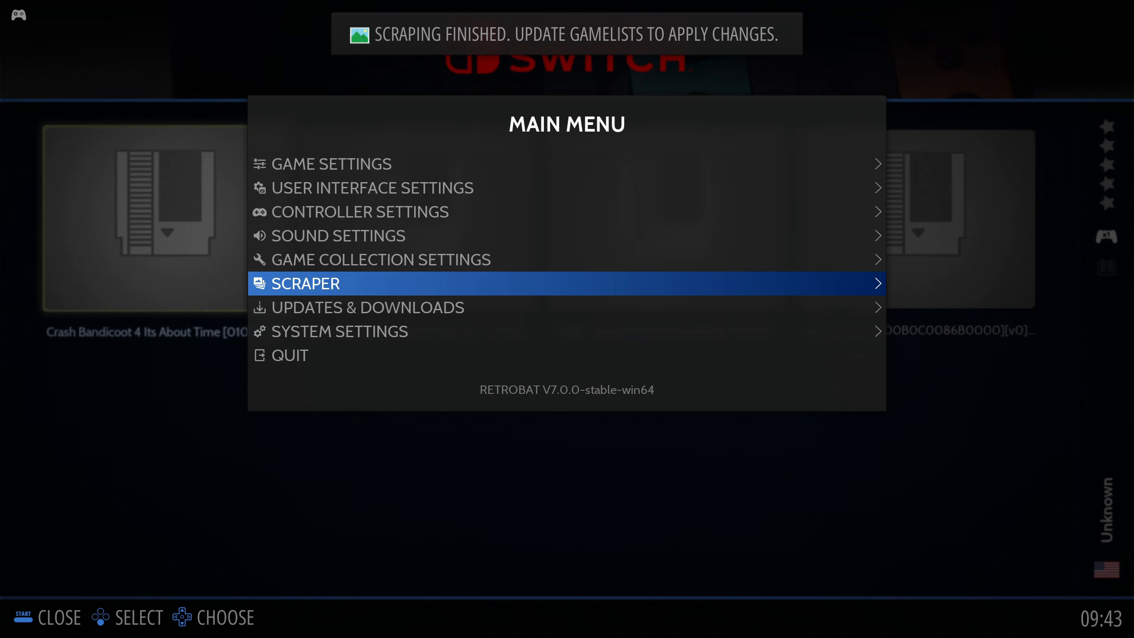
# Step: Run Update Gamelists from Game Settings and confirm Yes
pyautogui.click(330, 164)
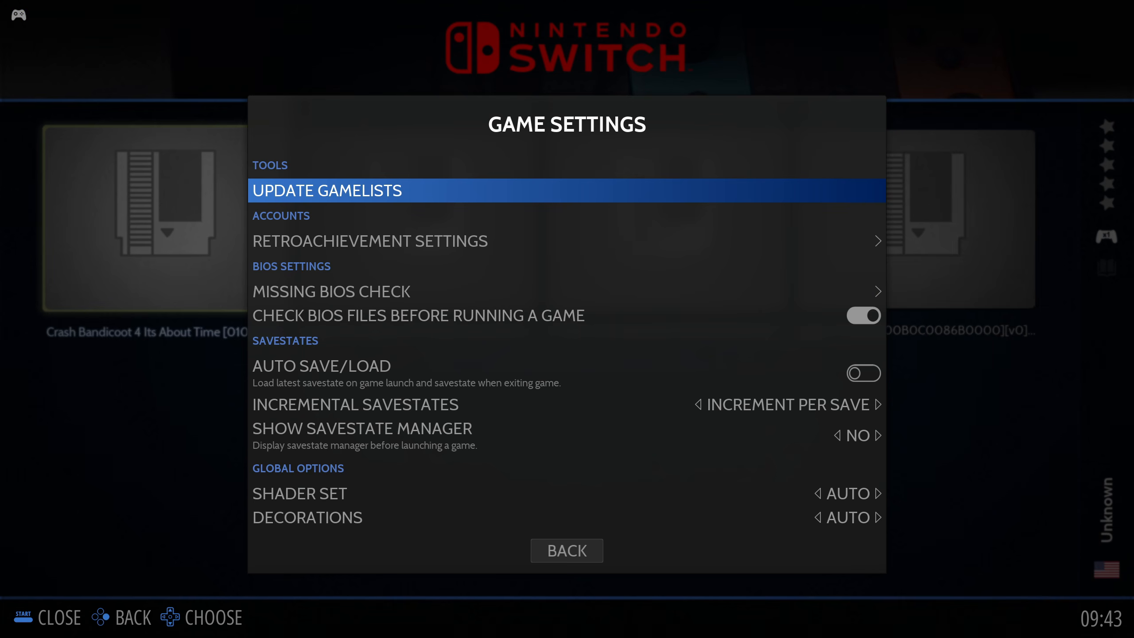
pyautogui.click(327, 190)
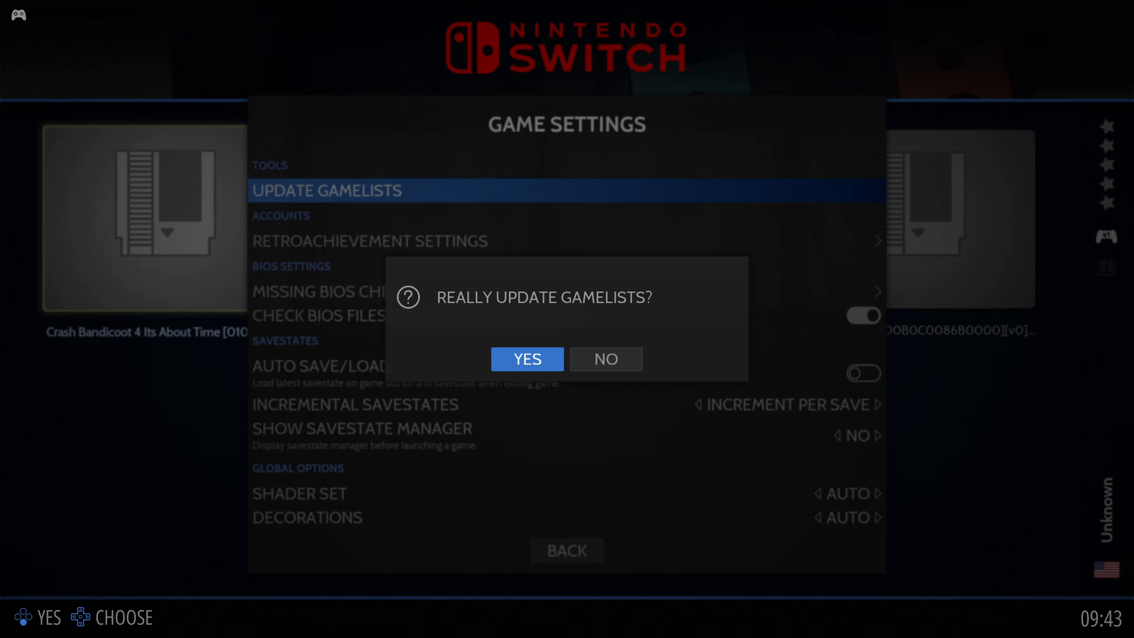
pyautogui.click(527, 359)
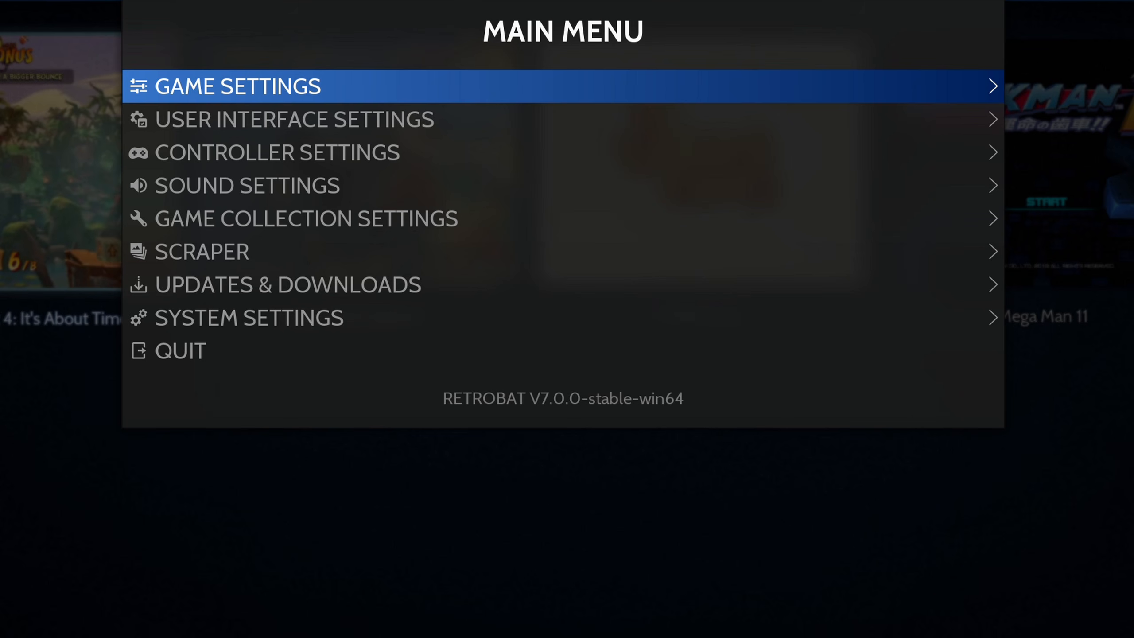
# Step: Set SUDACHI as the Switch emulator under Per System Advanced Configuration
pyautogui.click(238, 86)
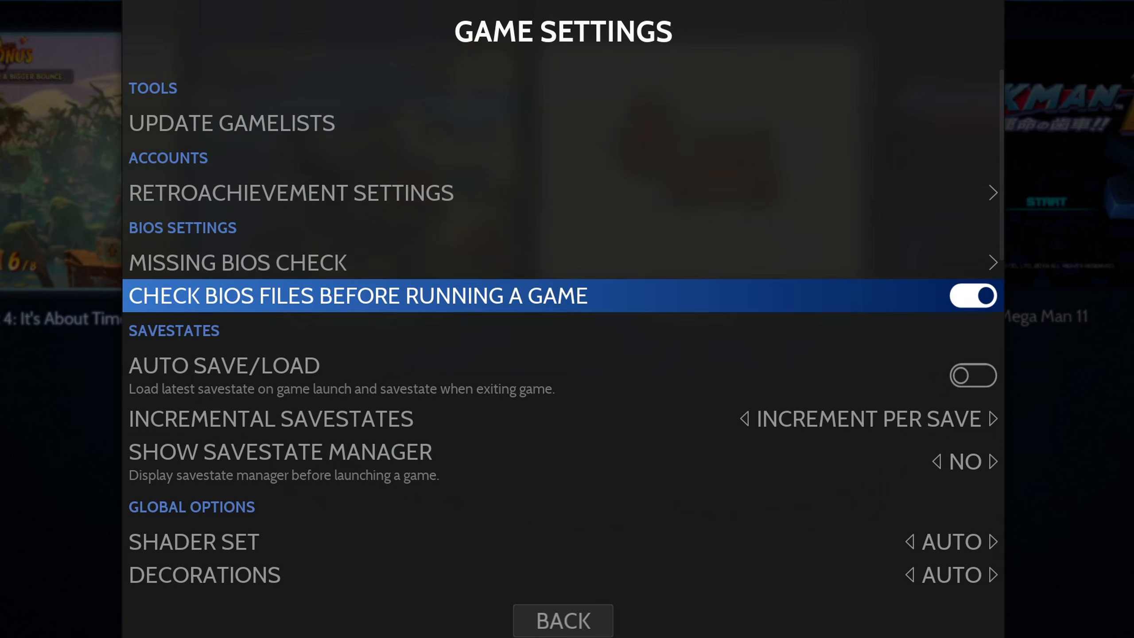
pyautogui.scroll(-3)
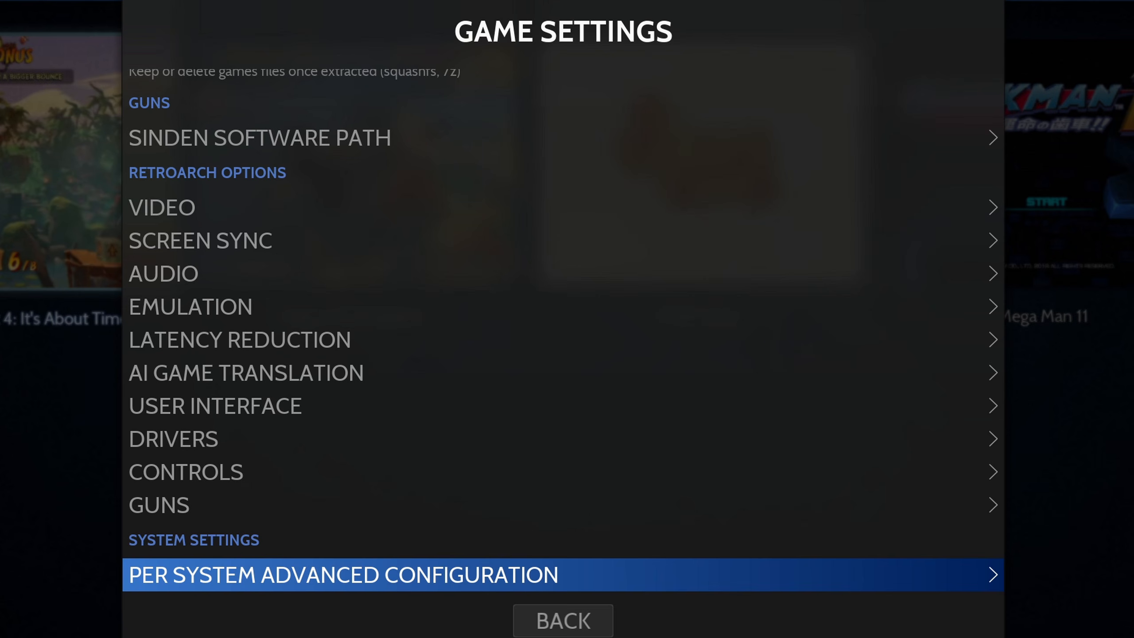
pyautogui.click(343, 574)
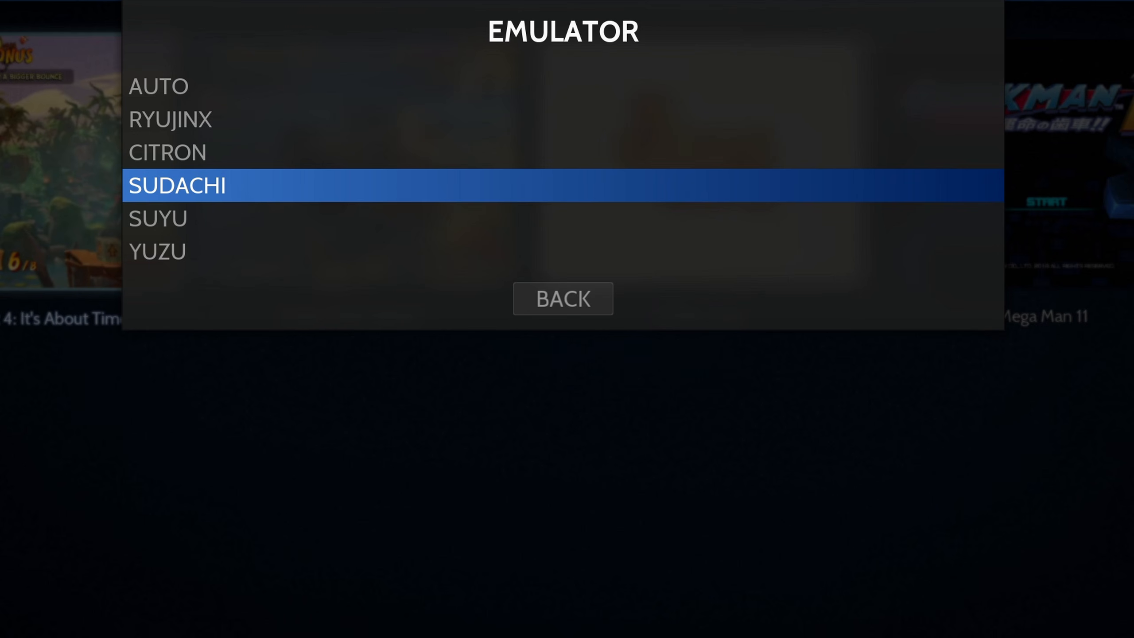
pyautogui.click(177, 185)
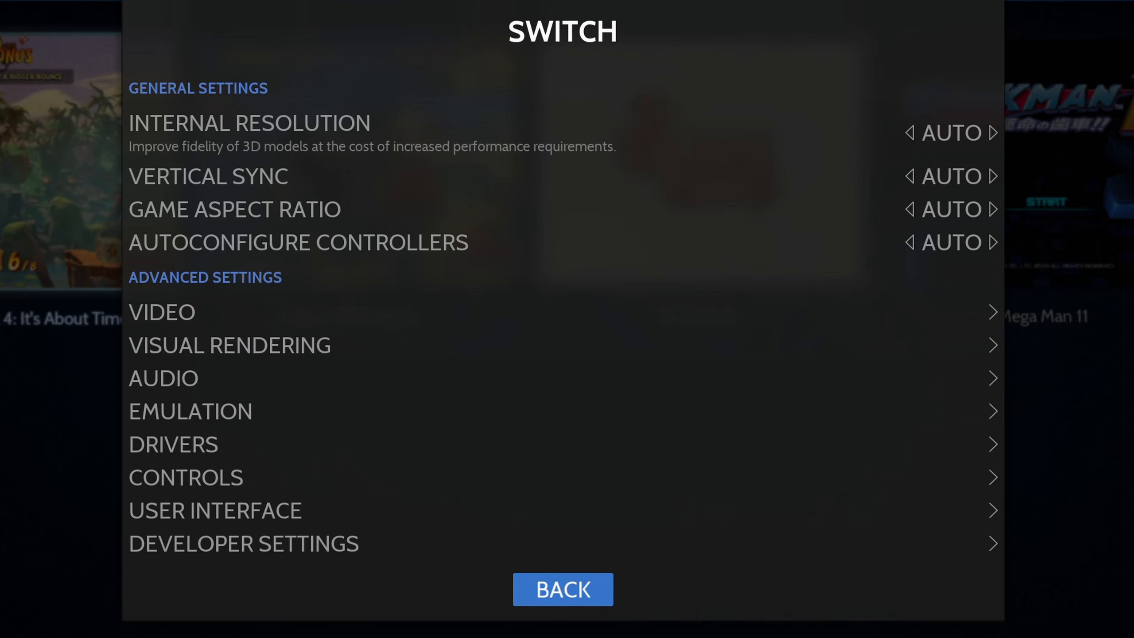
# Step: Exit the menus and launch Crash Bandicoot 4: It's About Time
pyautogui.click(563, 589)
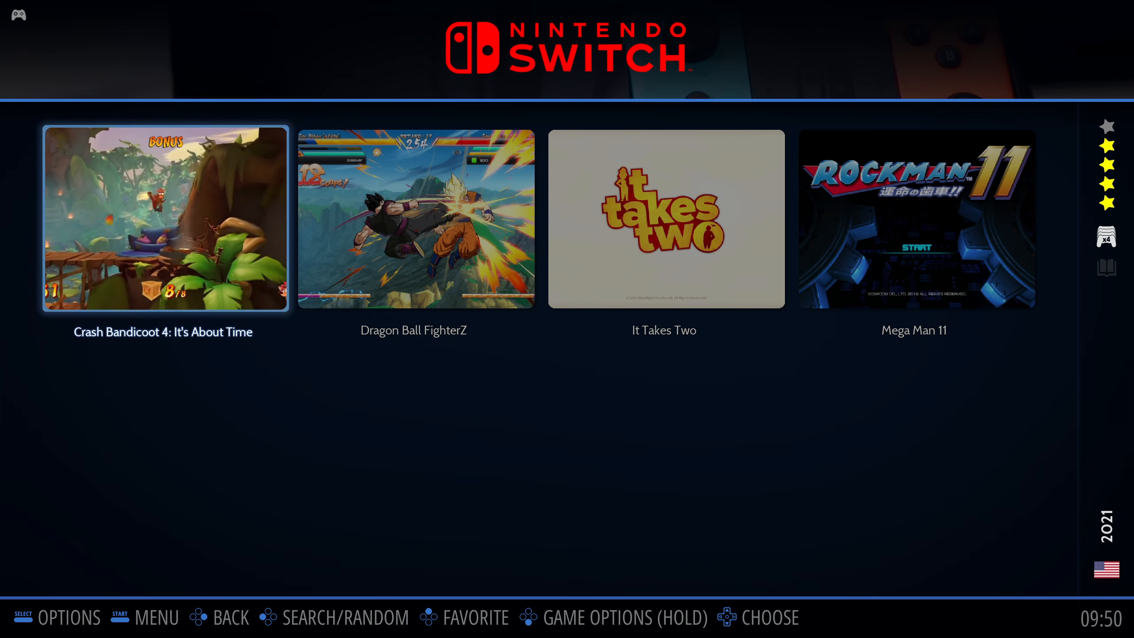
pyautogui.click(162, 218)
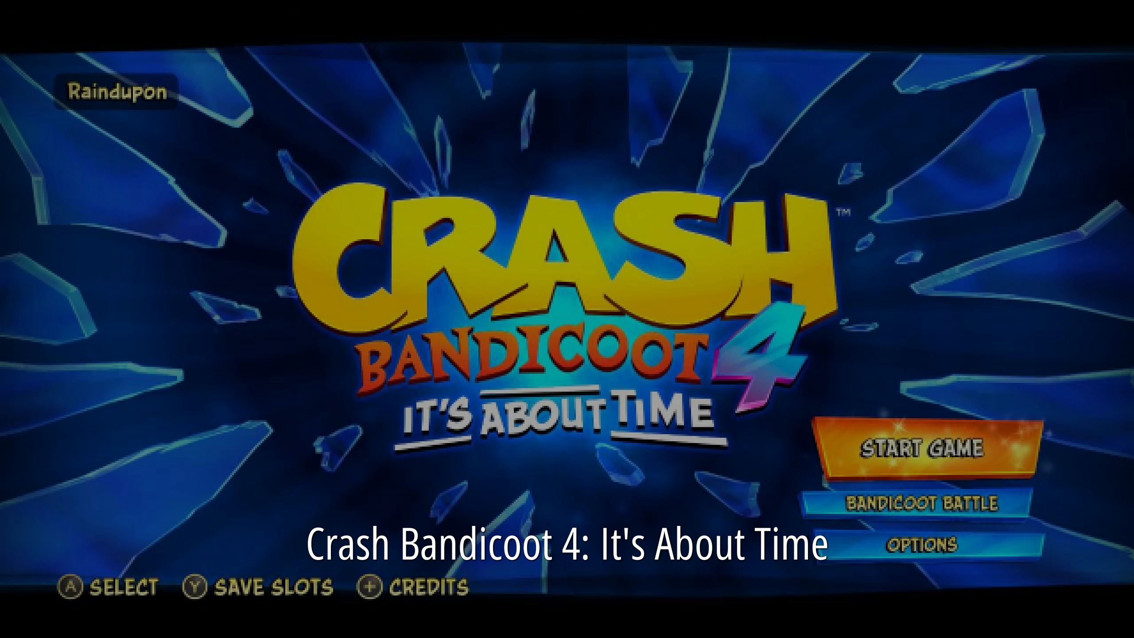